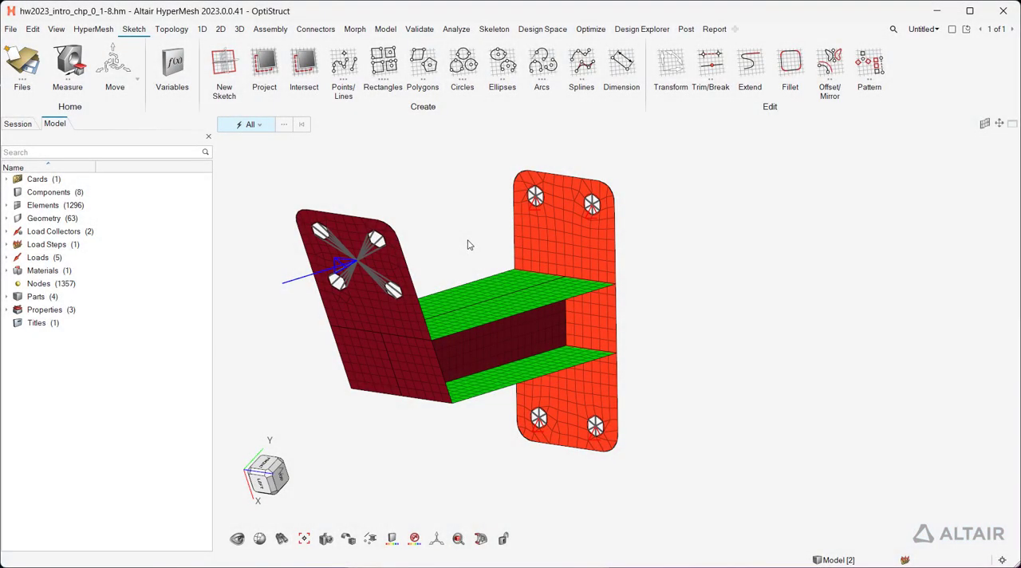
Step: Look up the ruled surfaces page through the online help's Tool Finder
left_click(12, 30)
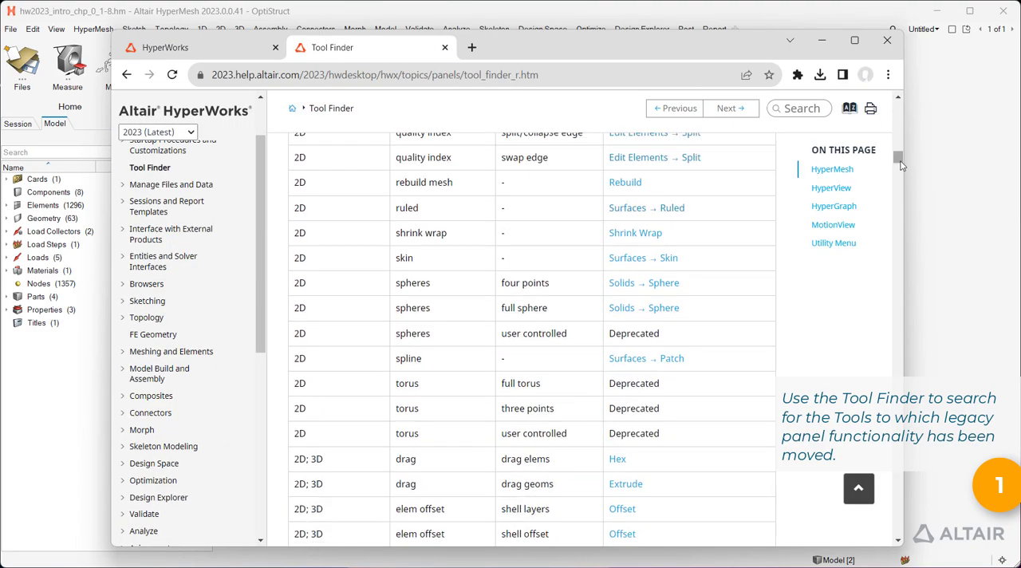
left_click(628, 208)
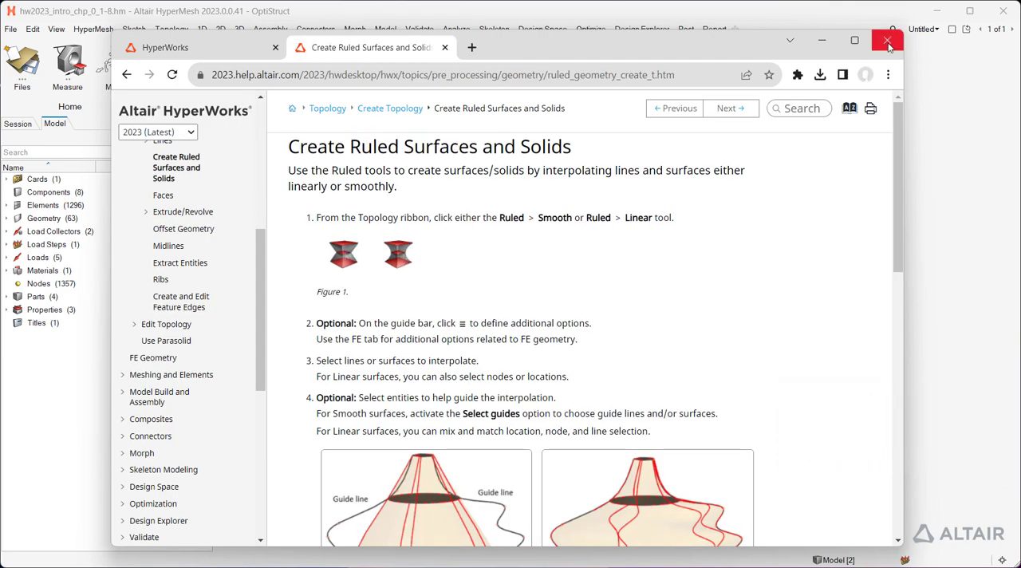
left_click(887, 41)
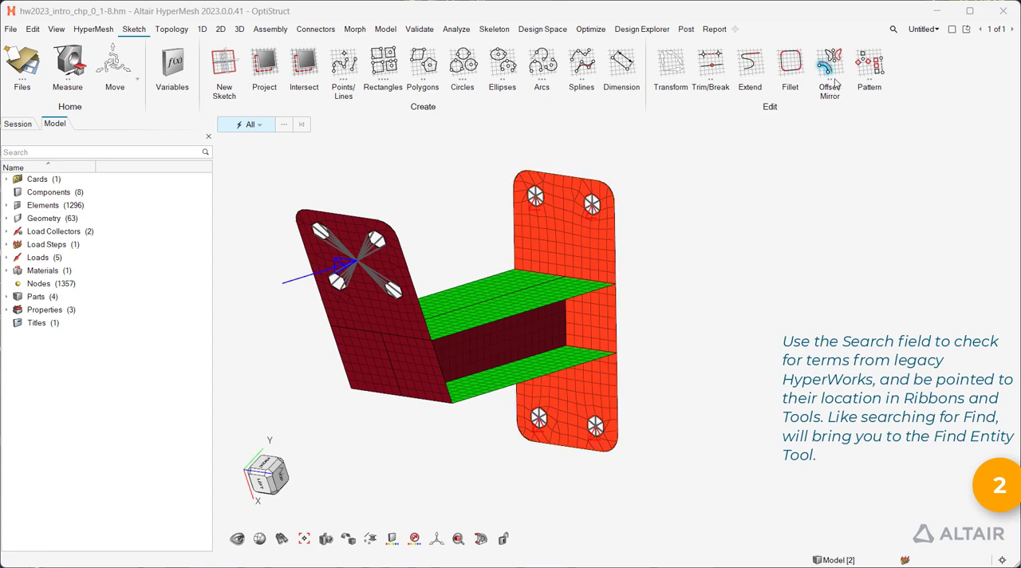
Step: Search for the entity Find tool and try it briefly
left_click(894, 29)
type("Find")
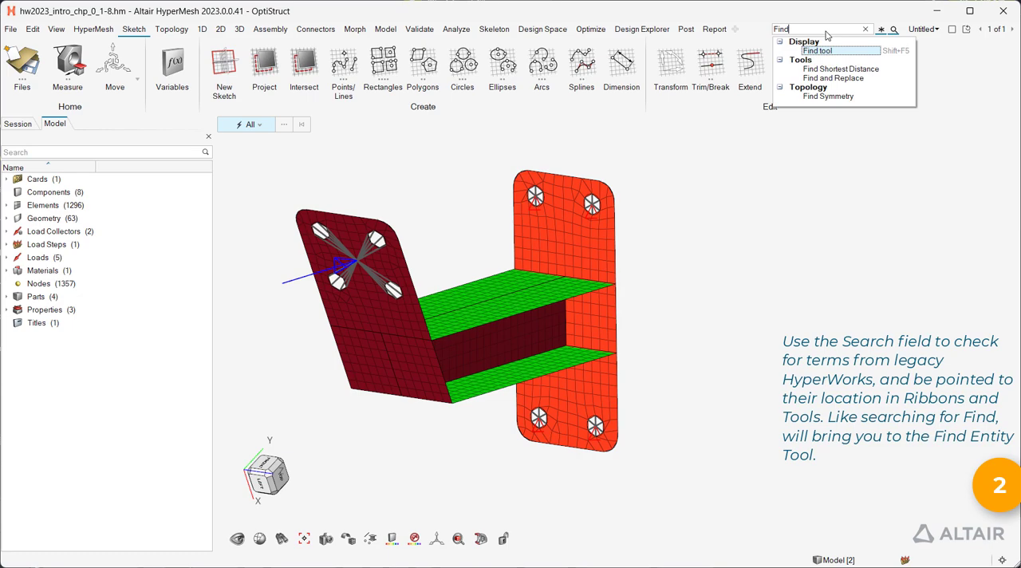
left_click(816, 50)
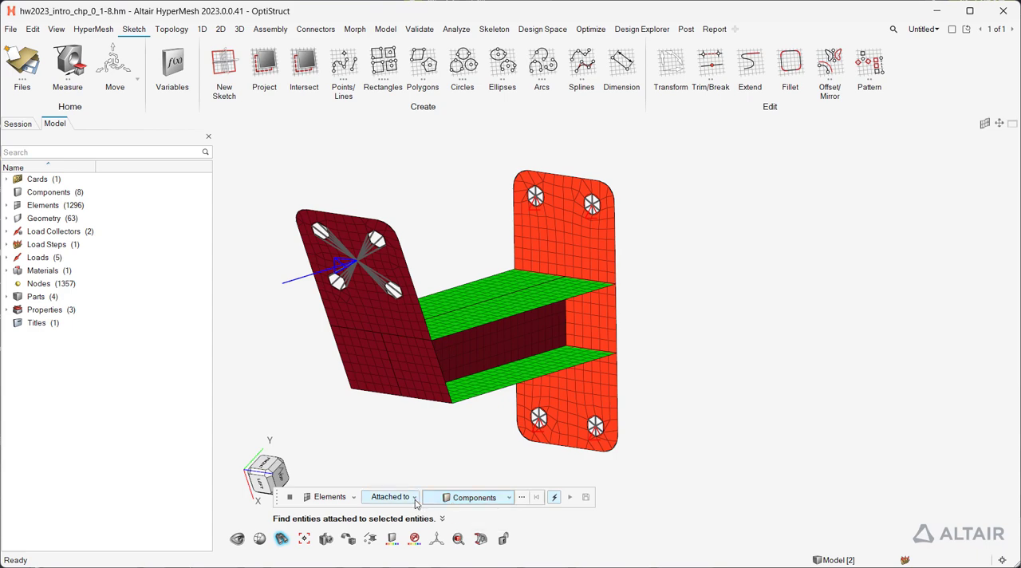
left_click(390, 497)
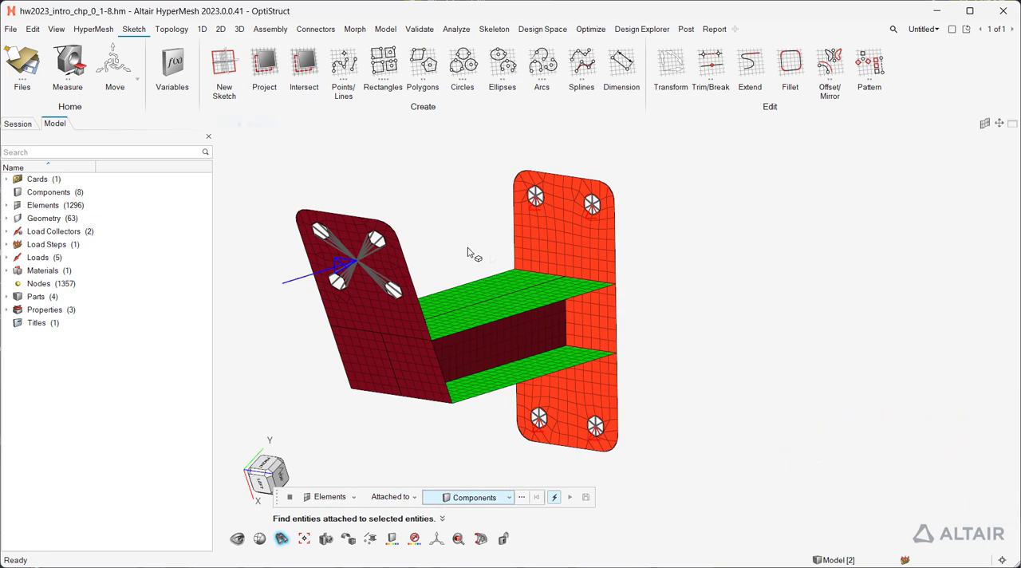
left_click(67, 68)
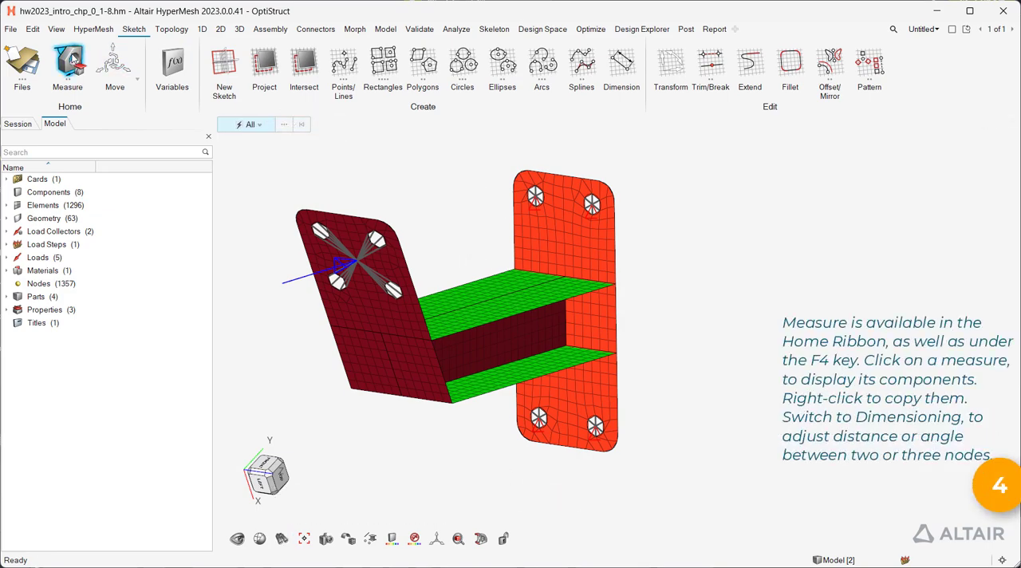
Step: Measure 90.00 between the orange plate's upper hole centres, then switch to dimensioning mode
left_click(67, 68)
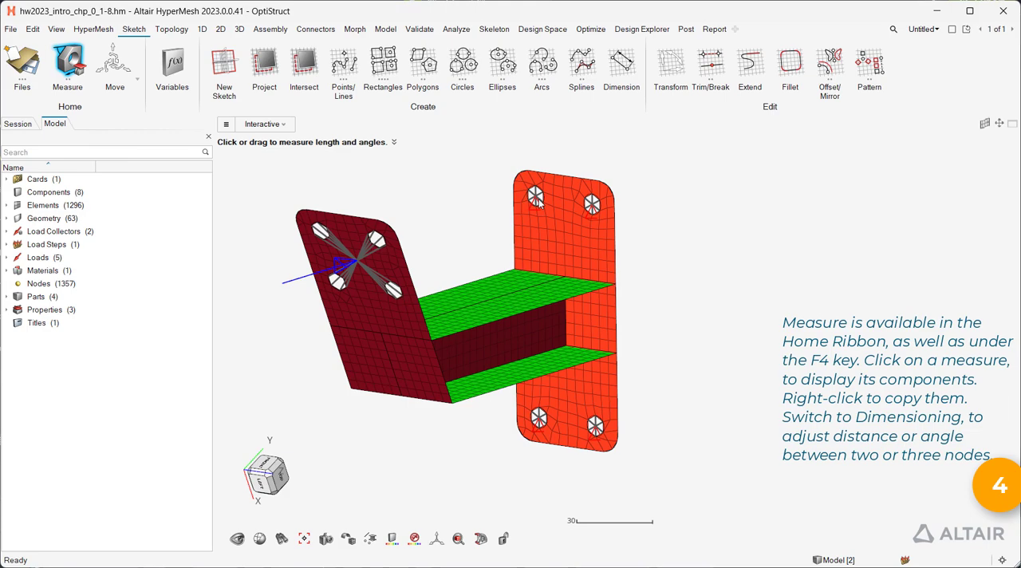
left_click(592, 204)
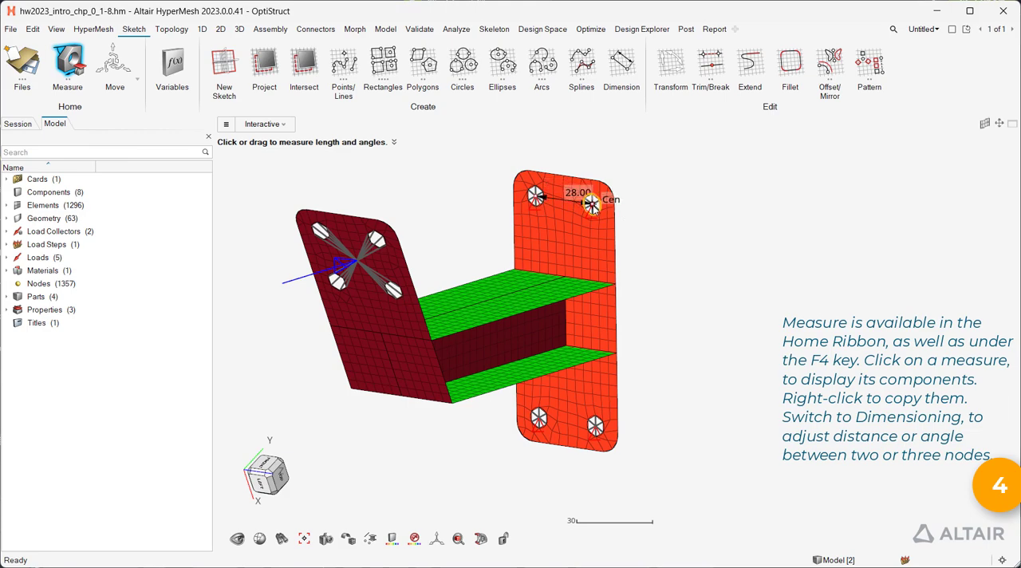
left_click(594, 421)
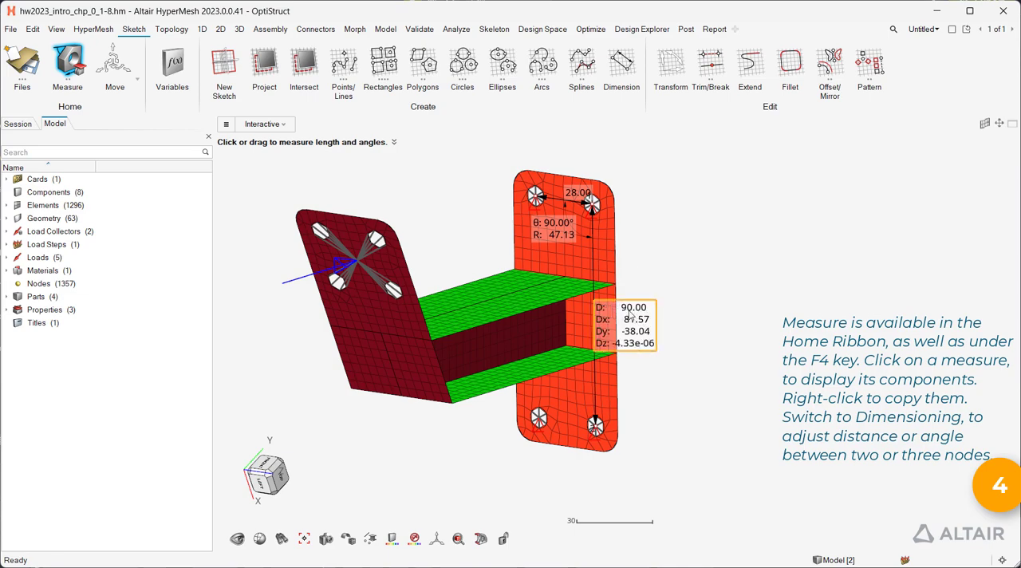
right_click(630, 319)
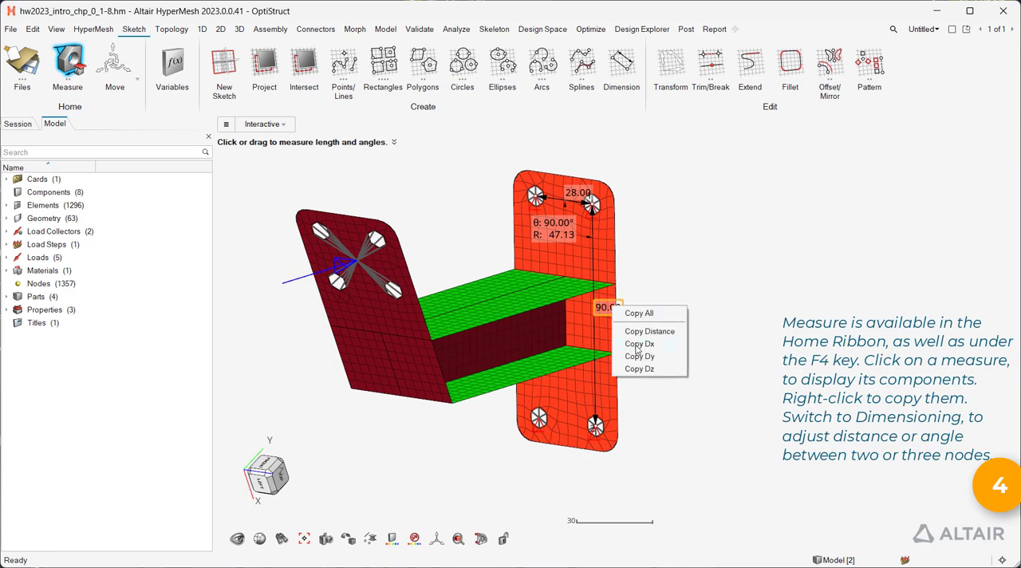
mouse_move(312, 137)
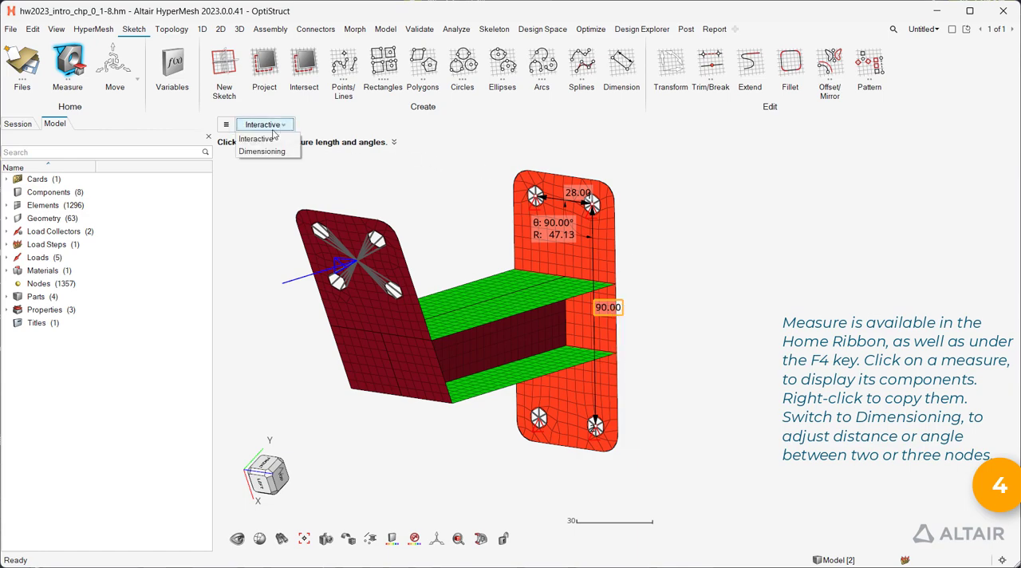
left_click(262, 152)
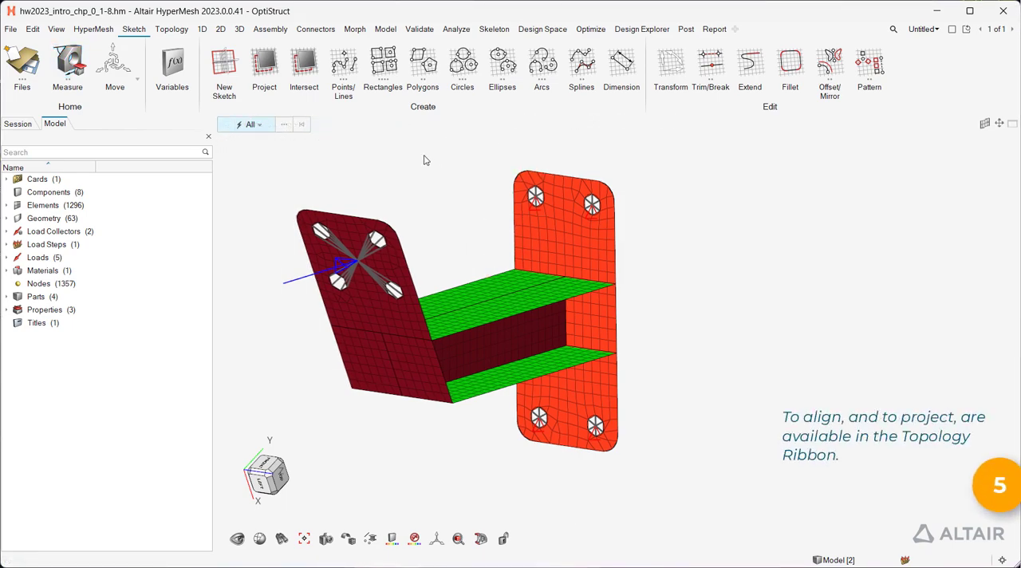
Step: Preview the Align/Project tool from the Topology ribbon, then leave it
left_click(172, 29)
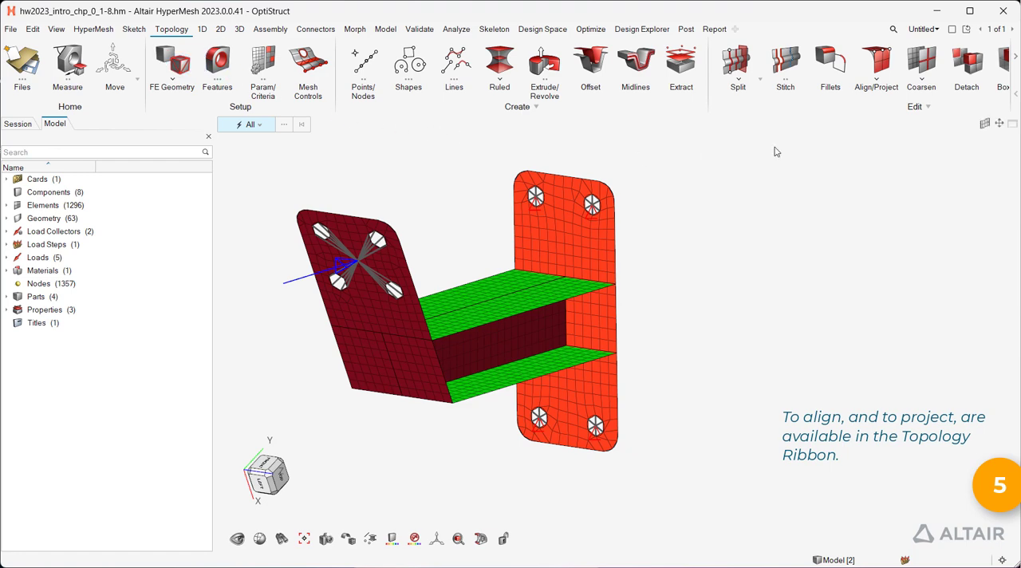
left_click(876, 68)
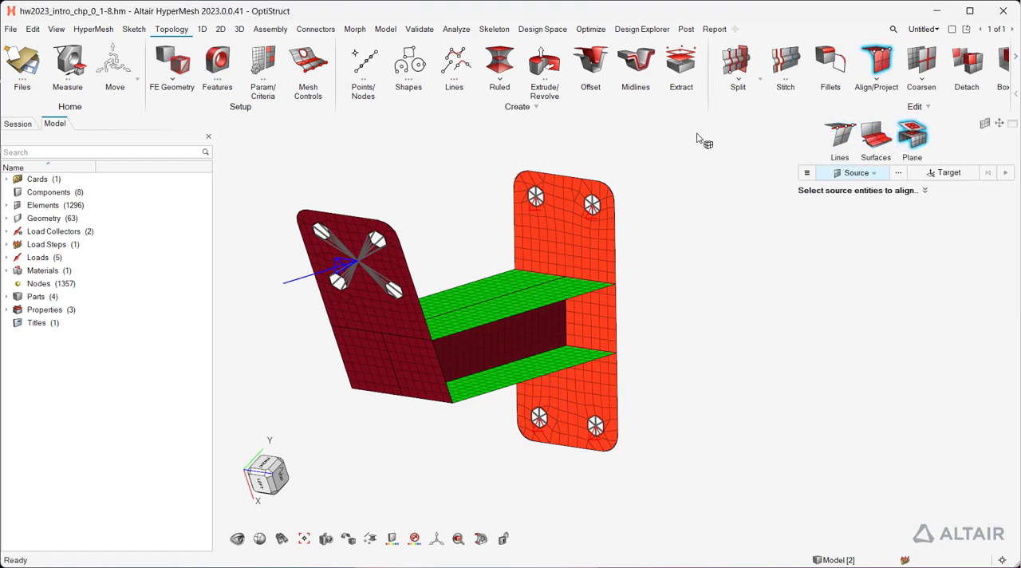
left_click(134, 29)
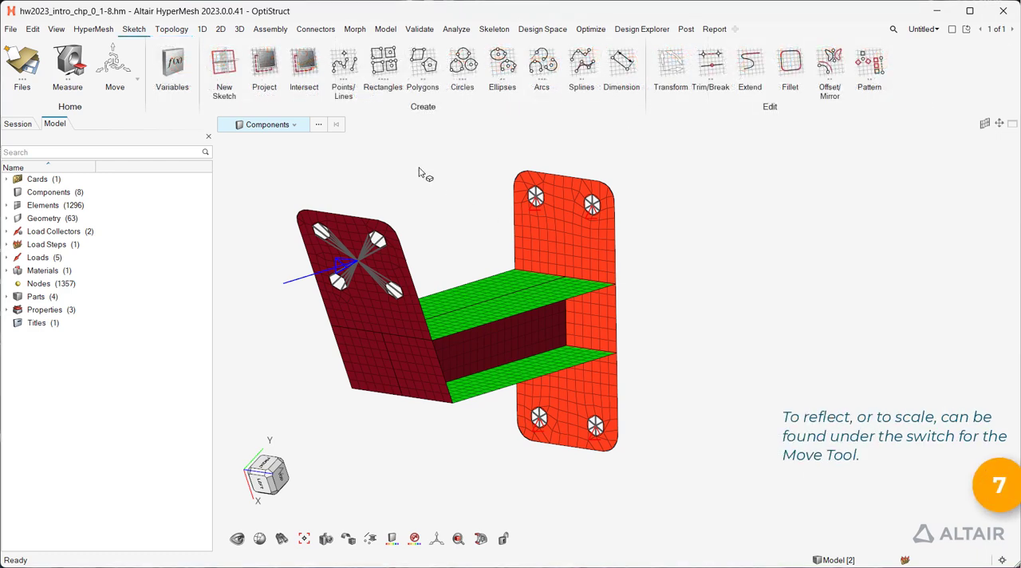
Step: Explore the Move tool's Position mode, its full instructions, and node selection
left_click(137, 87)
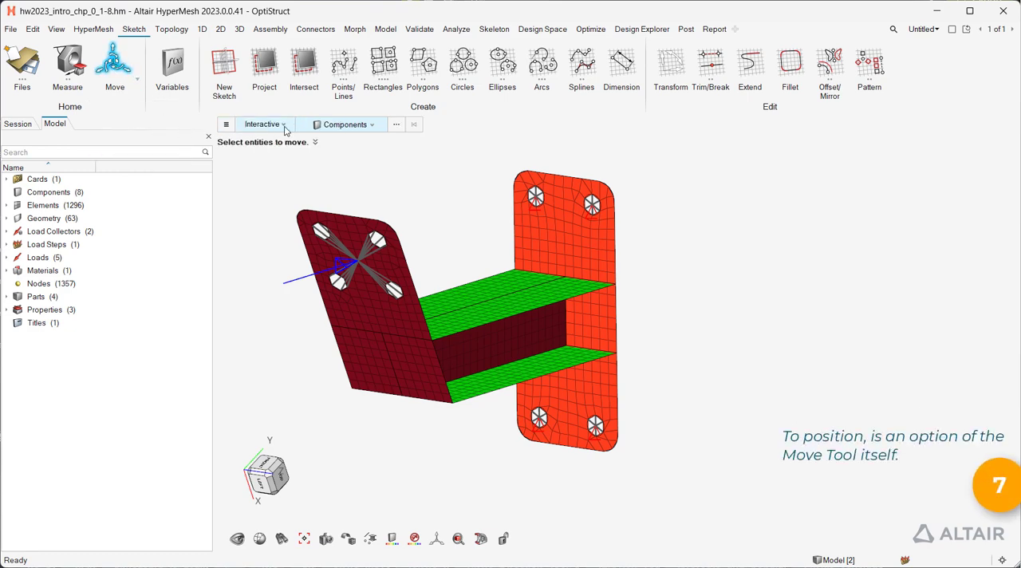
left_click(262, 124)
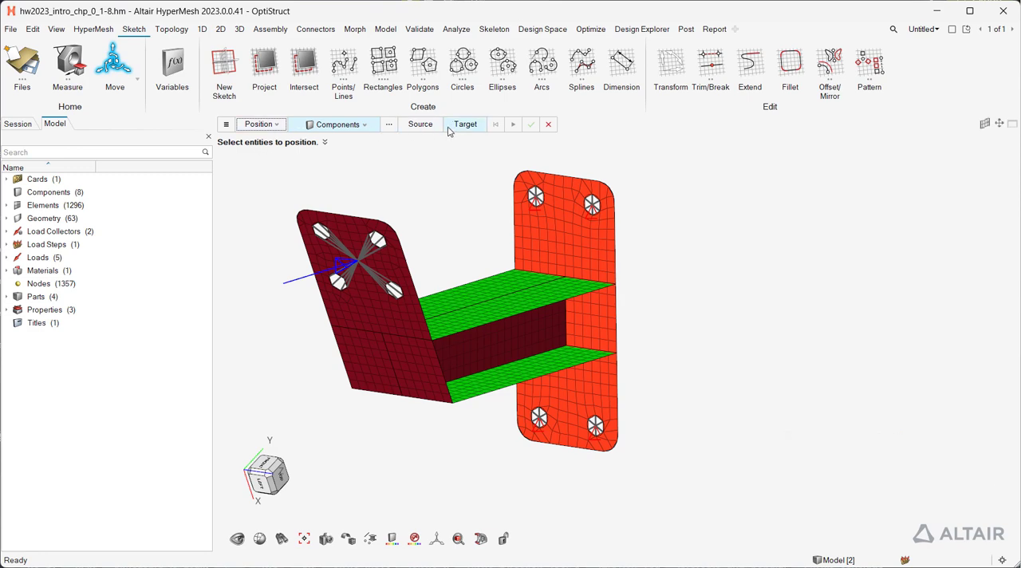
left_click(465, 123)
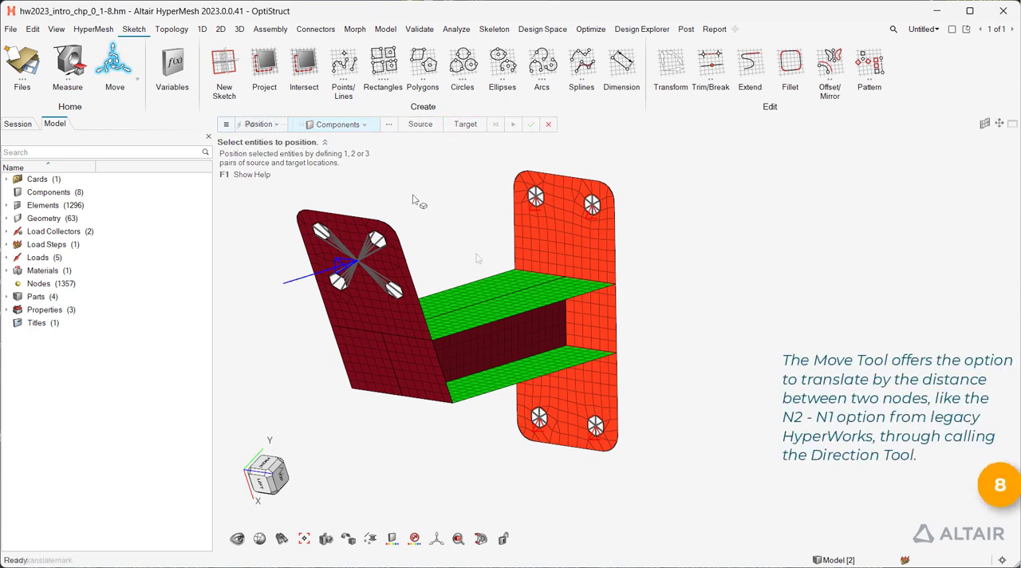
left_click(548, 124)
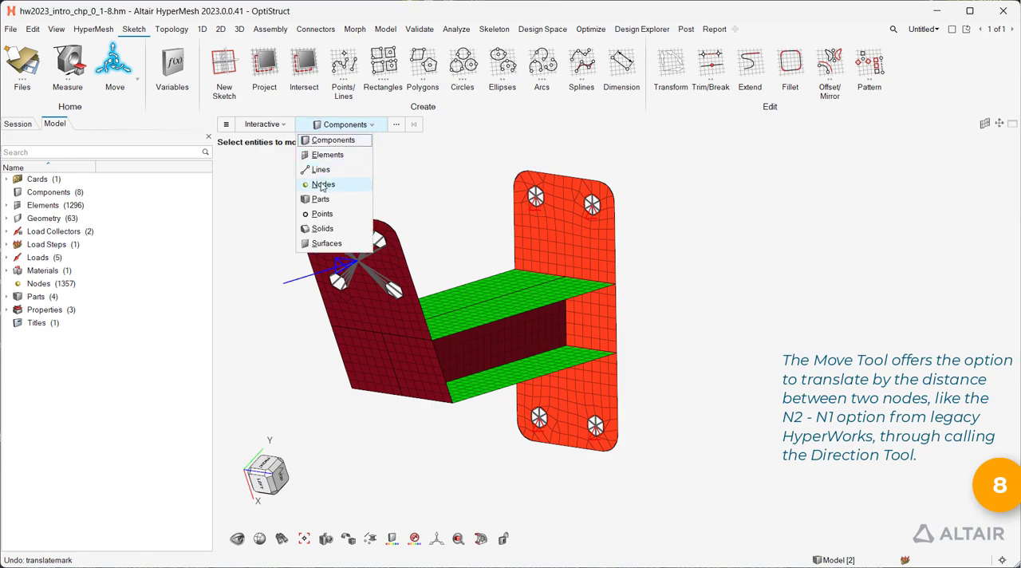
left_click(323, 184)
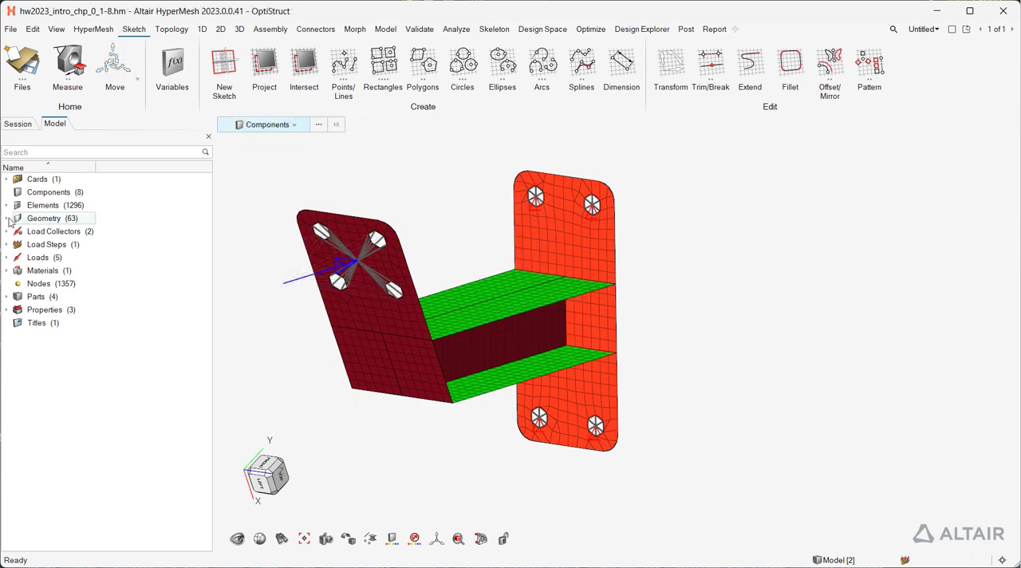
Step: Switch Geometry to solid display and move the blue angled plate solid away from the beam
right_click(44, 232)
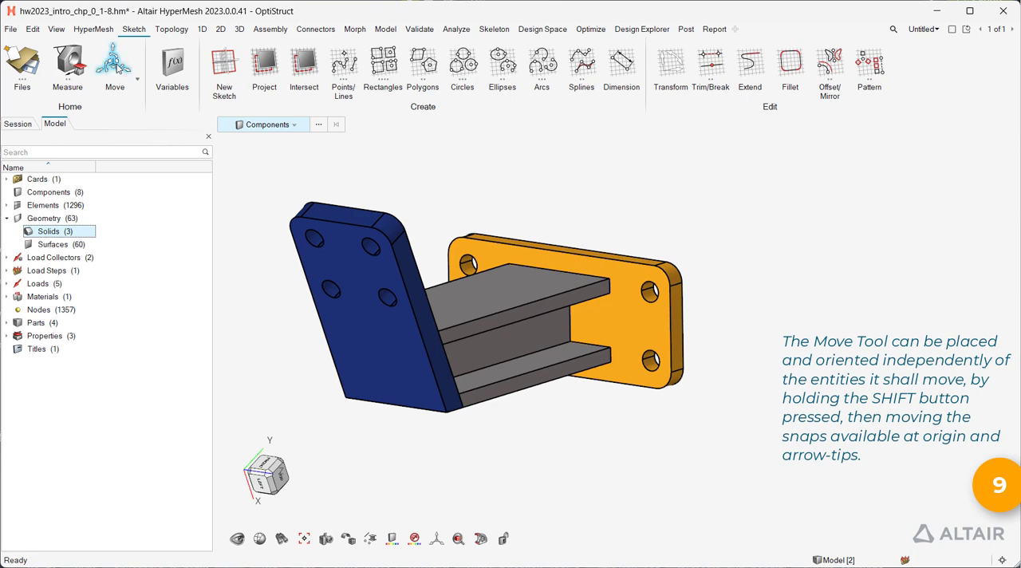
left_click(114, 68)
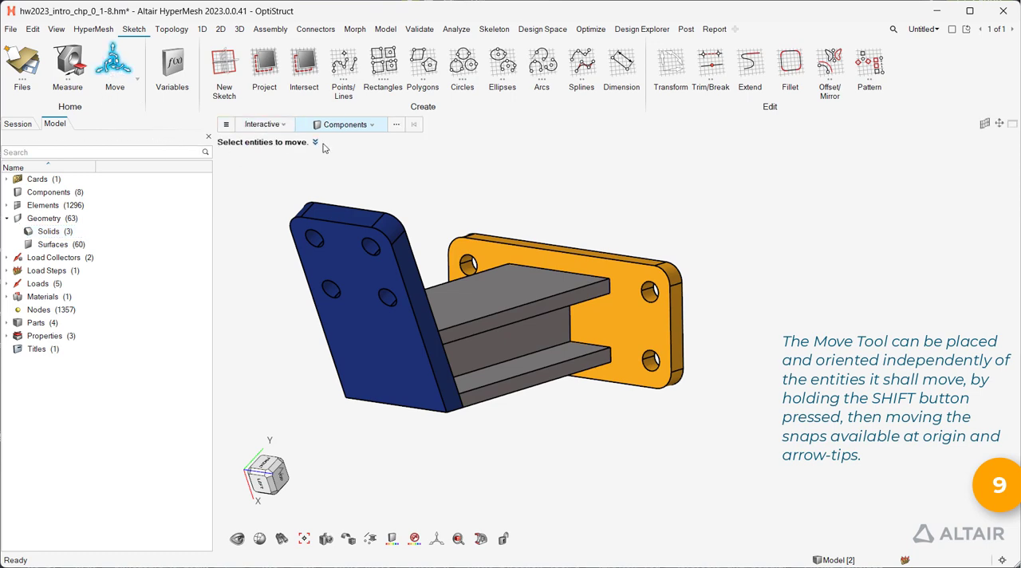
left_click(345, 125)
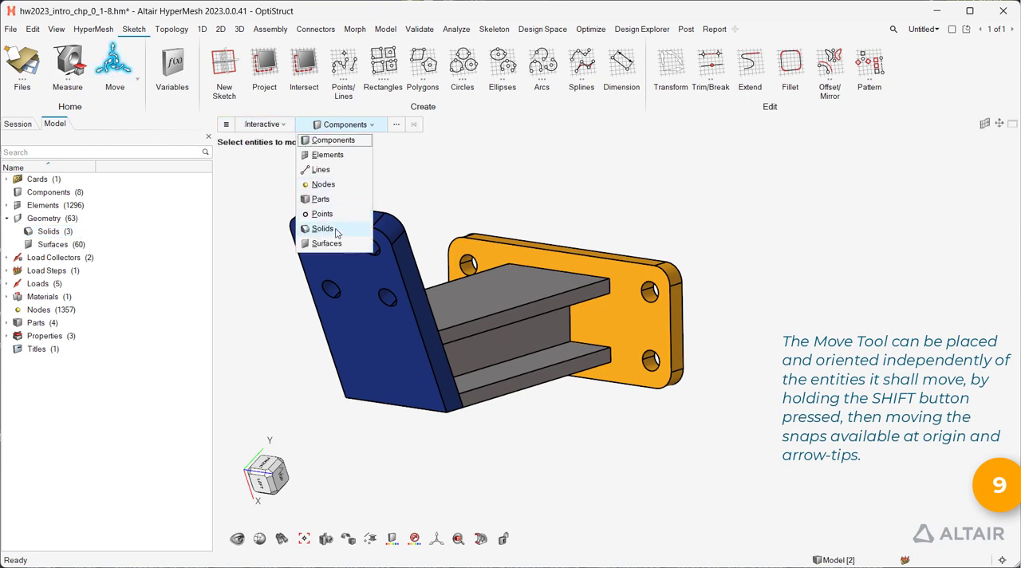
left_click(322, 229)
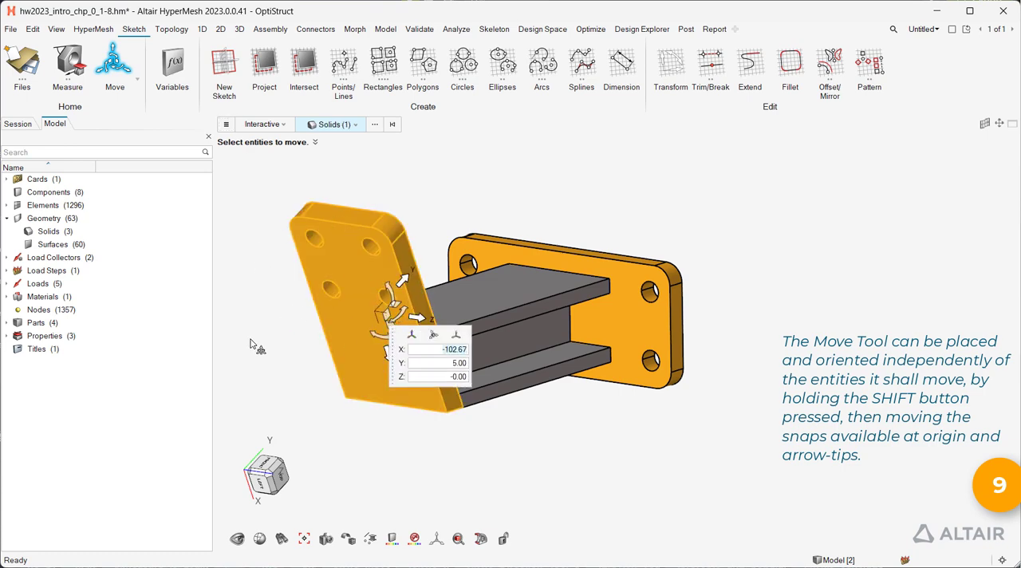
key("shift")
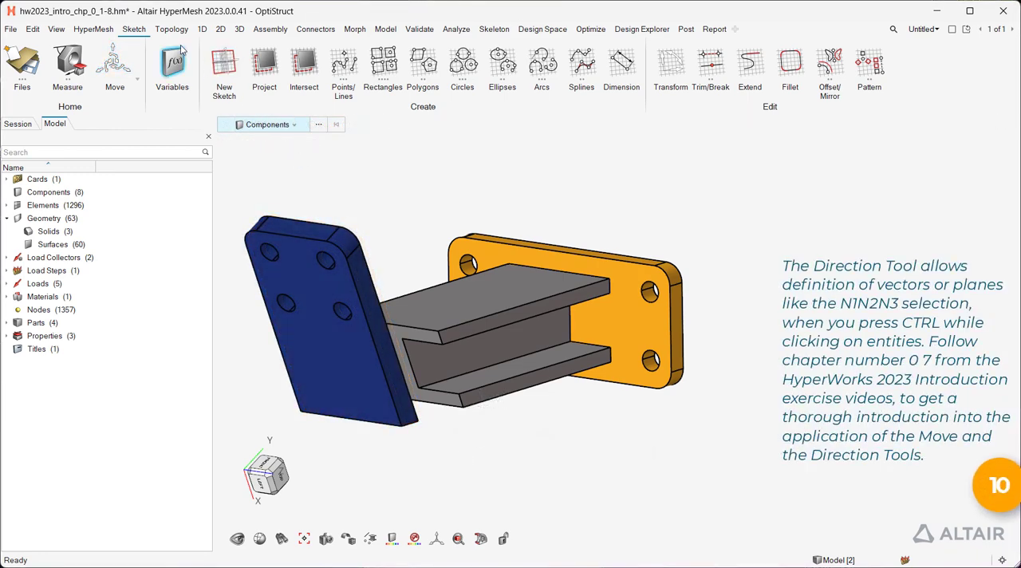
Step: Select a beam surface in Extrude/Revolve and set its direction to about -0.42, -0.91, 0
left_click(171, 29)
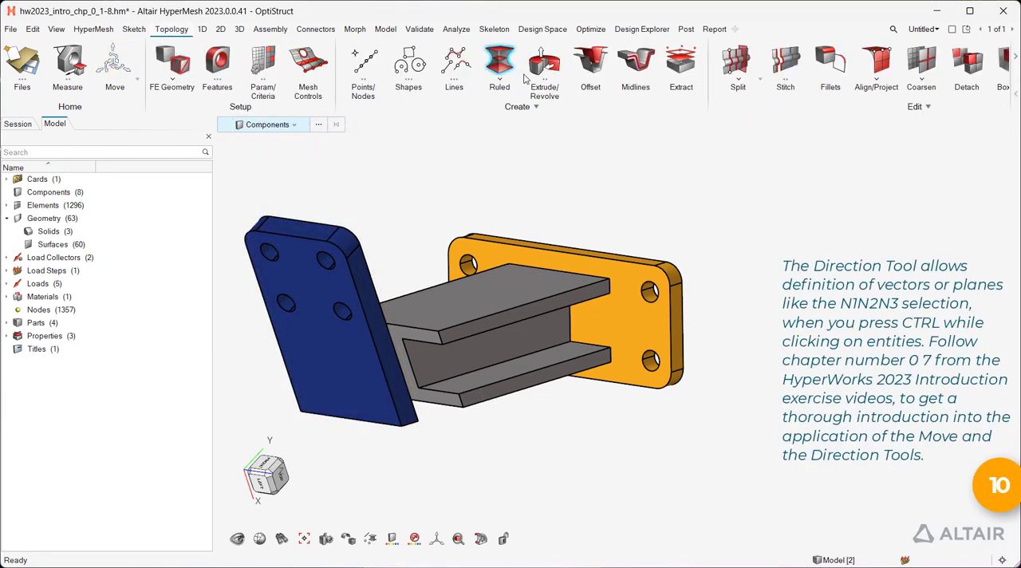
left_click(544, 66)
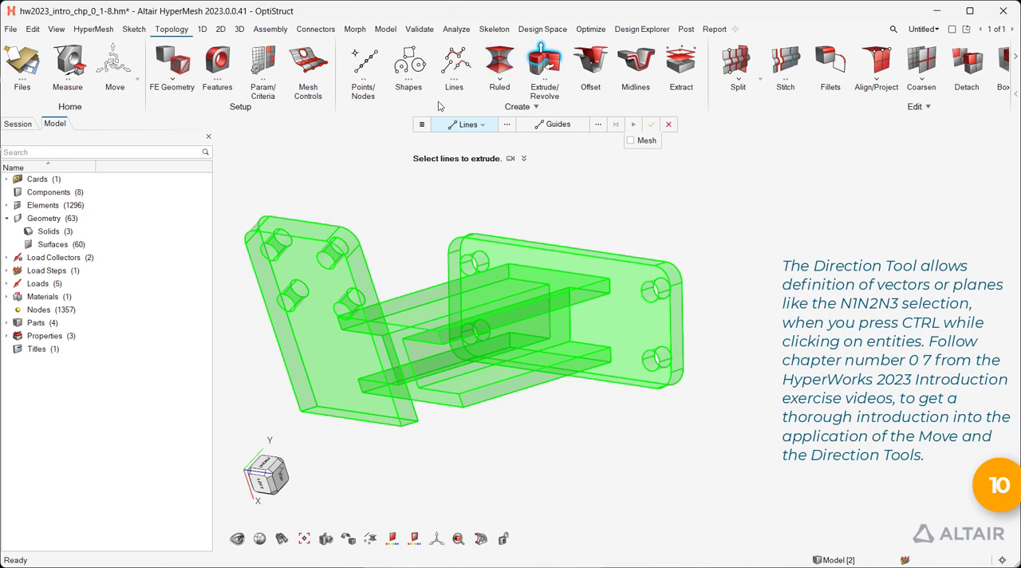
left_click(481, 125)
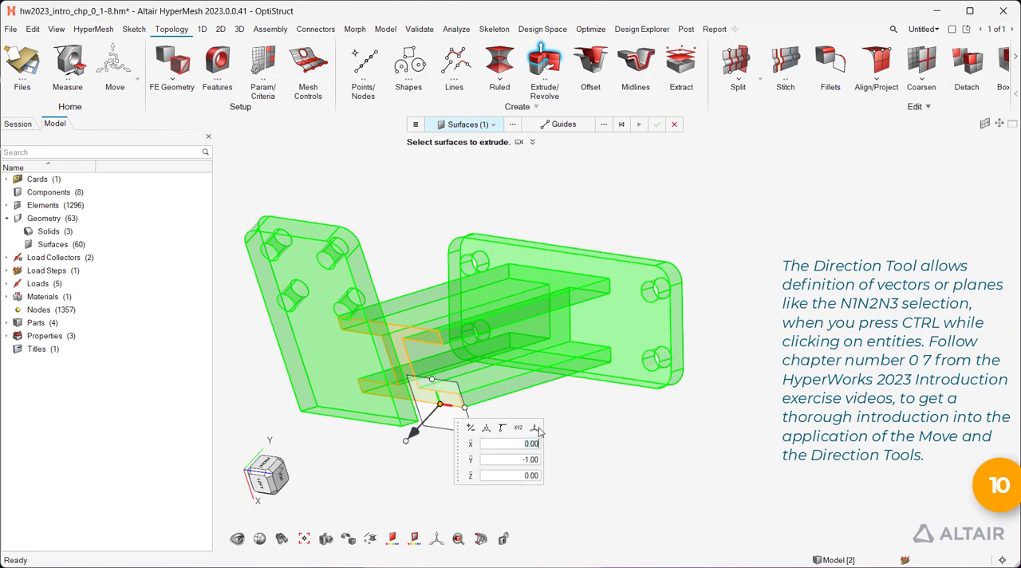
key("ctrl")
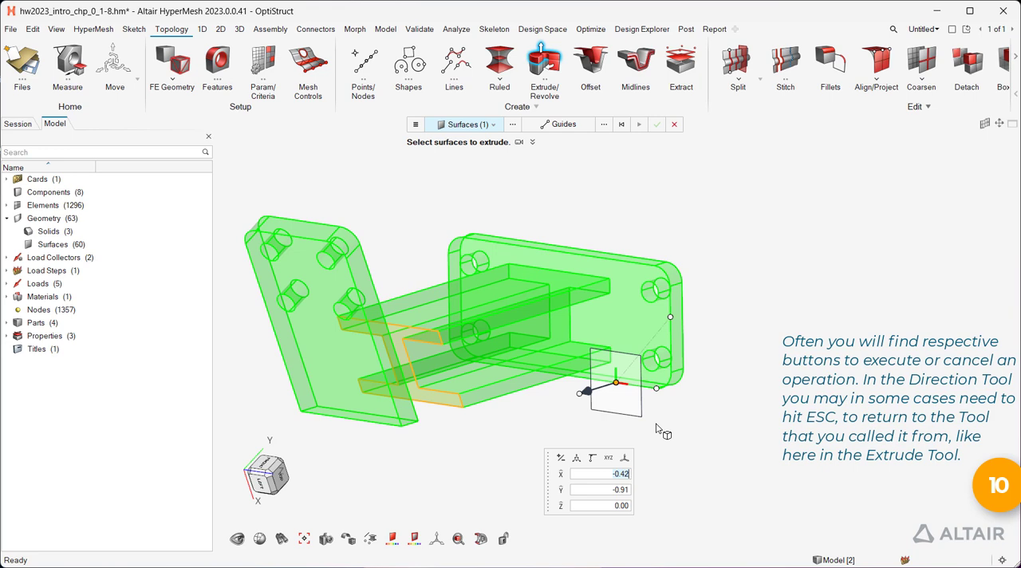
key("Escape")
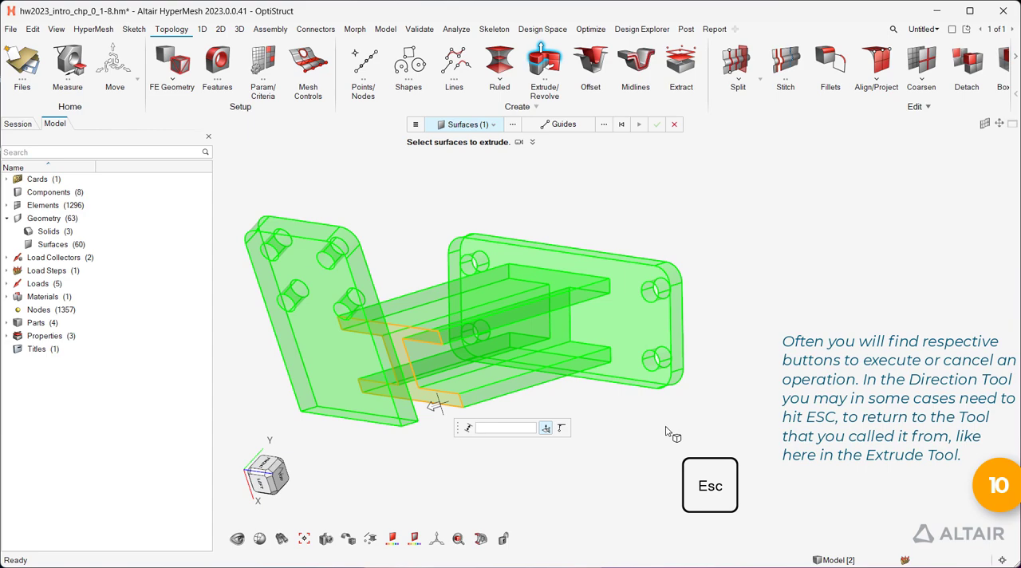
mouse_move(493, 467)
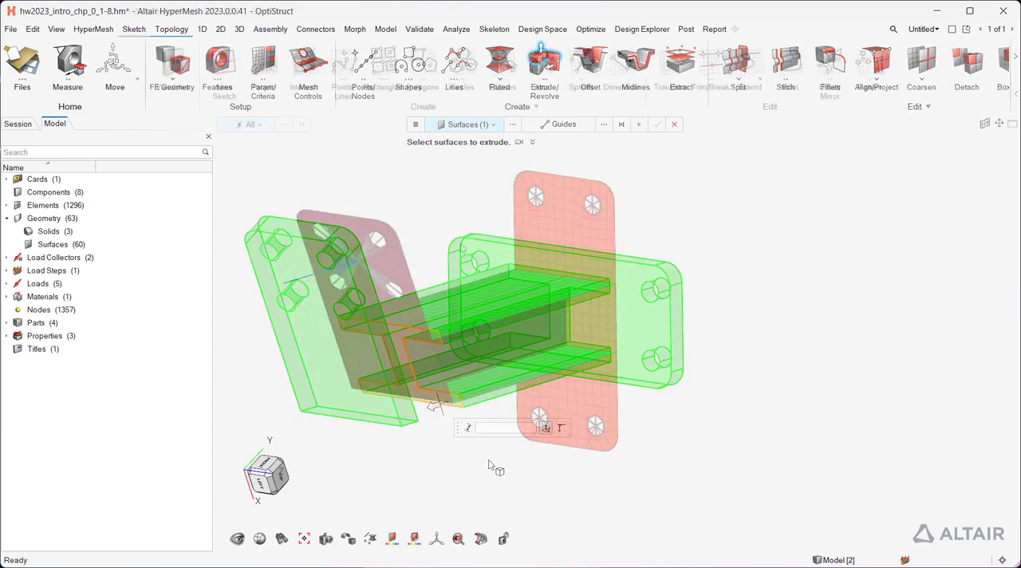
Step: Add Extrude/Revolve, Split and Stitch to a new Custom ribbon, undock it, and open Extension Manager
left_click(134, 29)
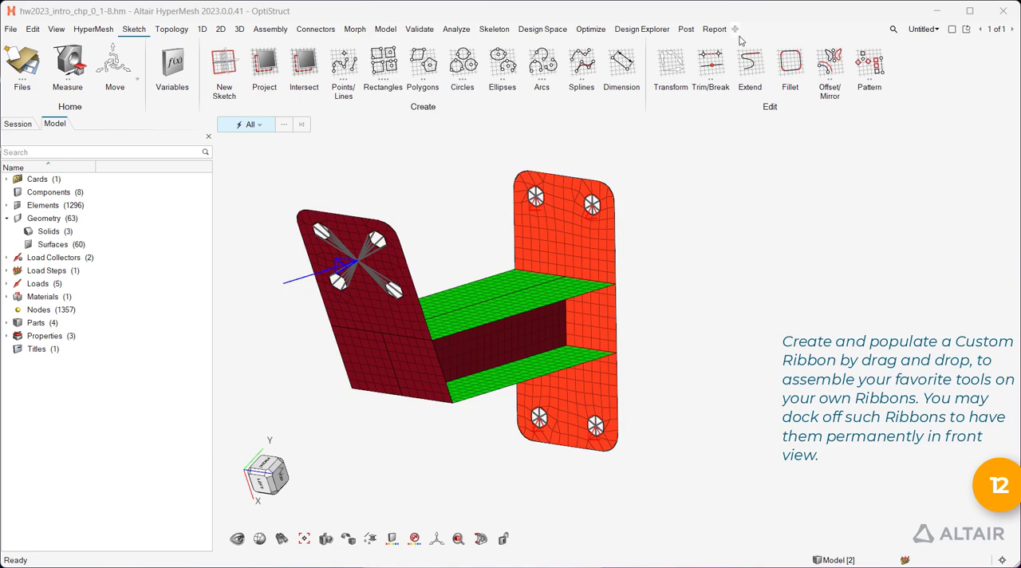
left_click(304, 59)
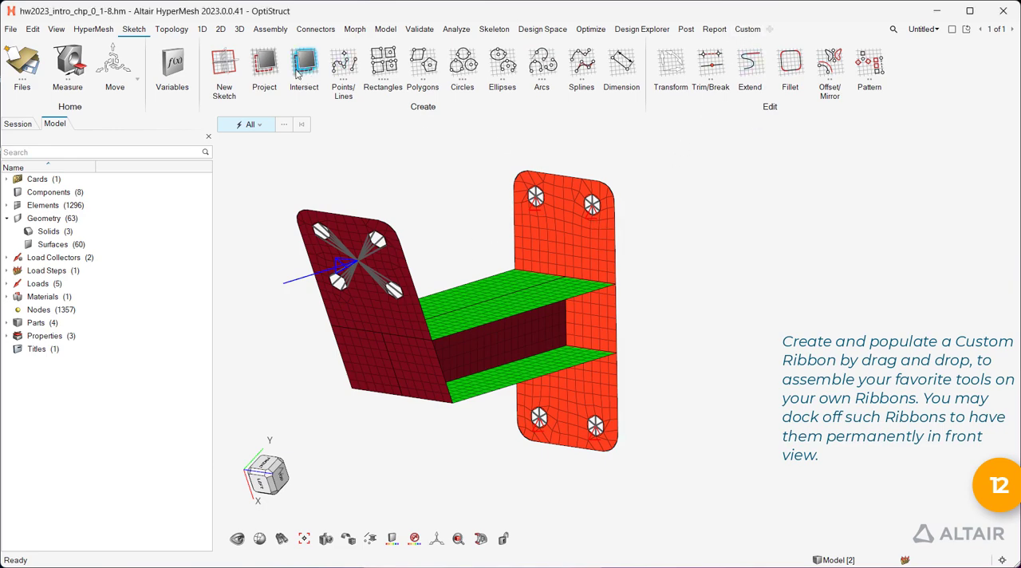
left_click(171, 29)
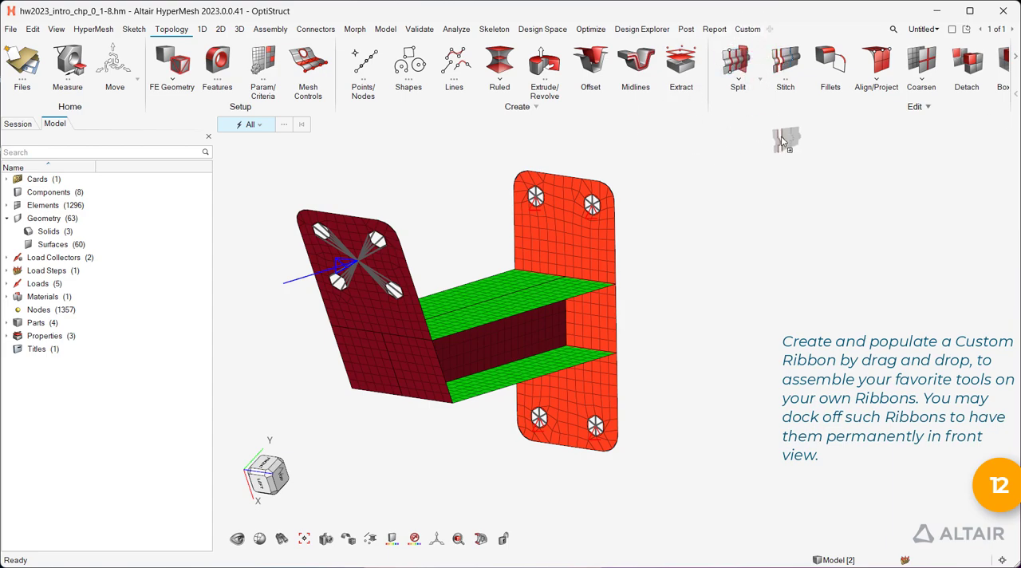
left_click(747, 29)
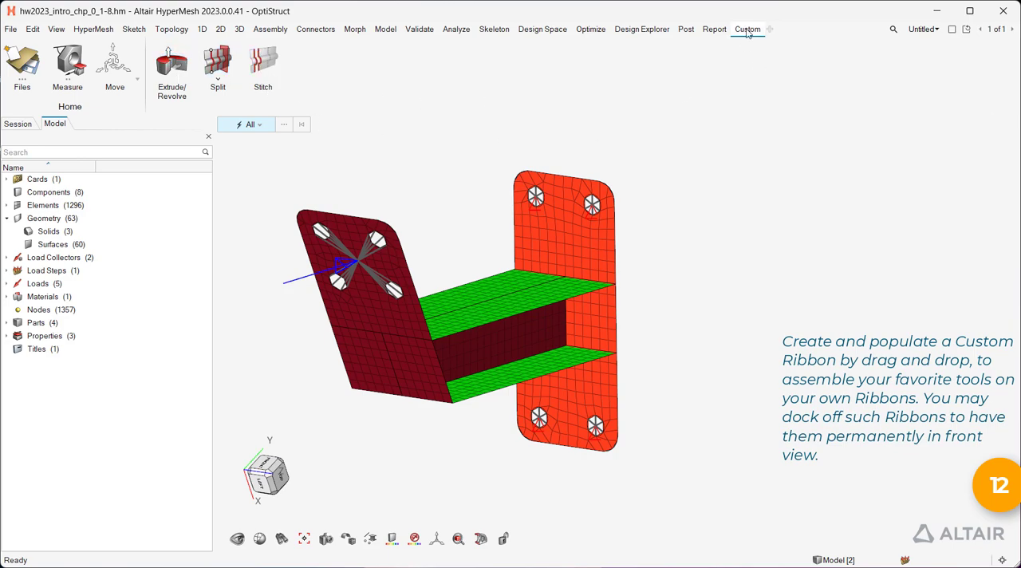
left_click(714, 29)
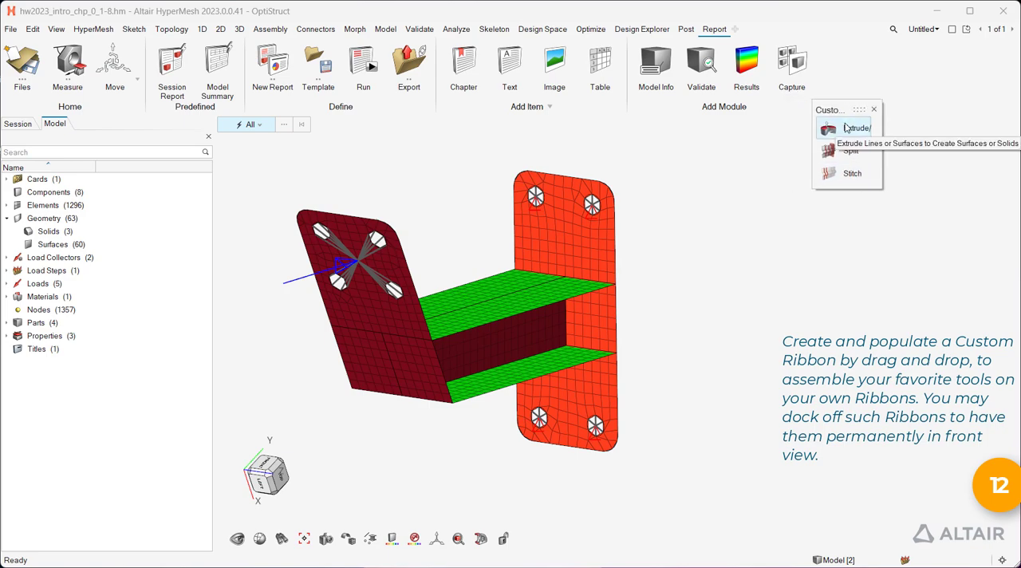
left_click(11, 29)
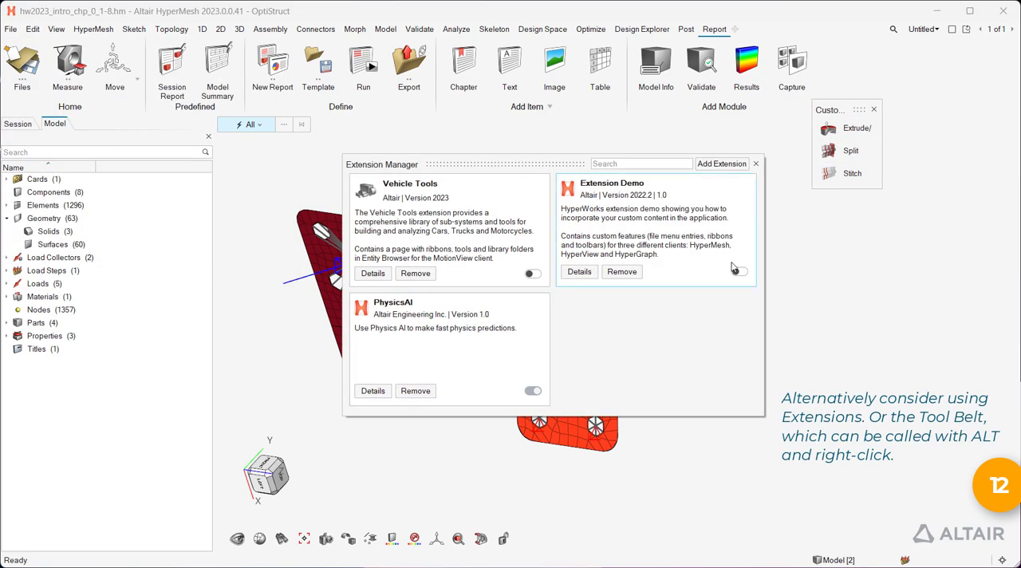
Step: Enable Extension Demo, view its Custom Tools ribbon, then disable the extension
left_click(738, 272)
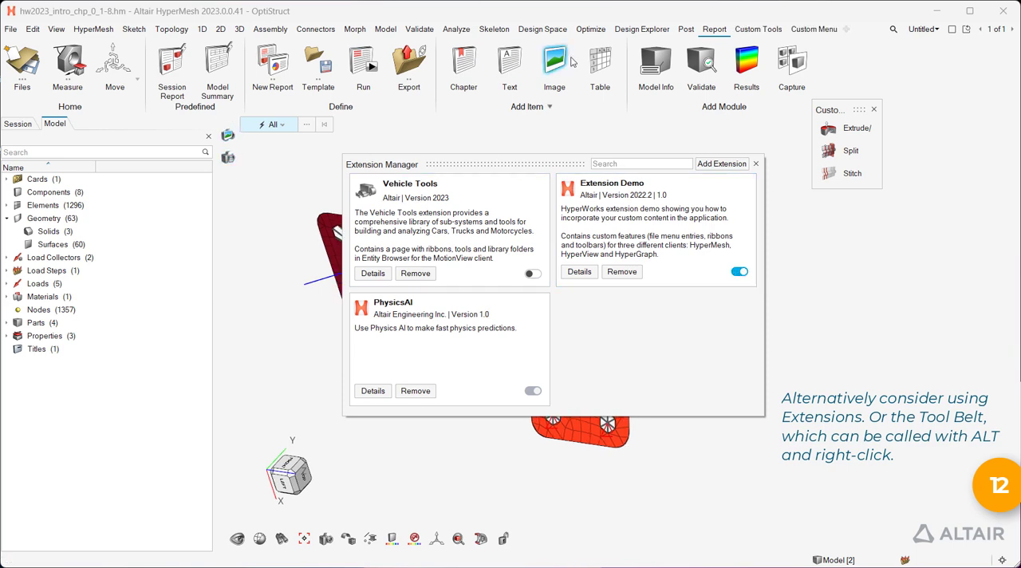
left_click(757, 29)
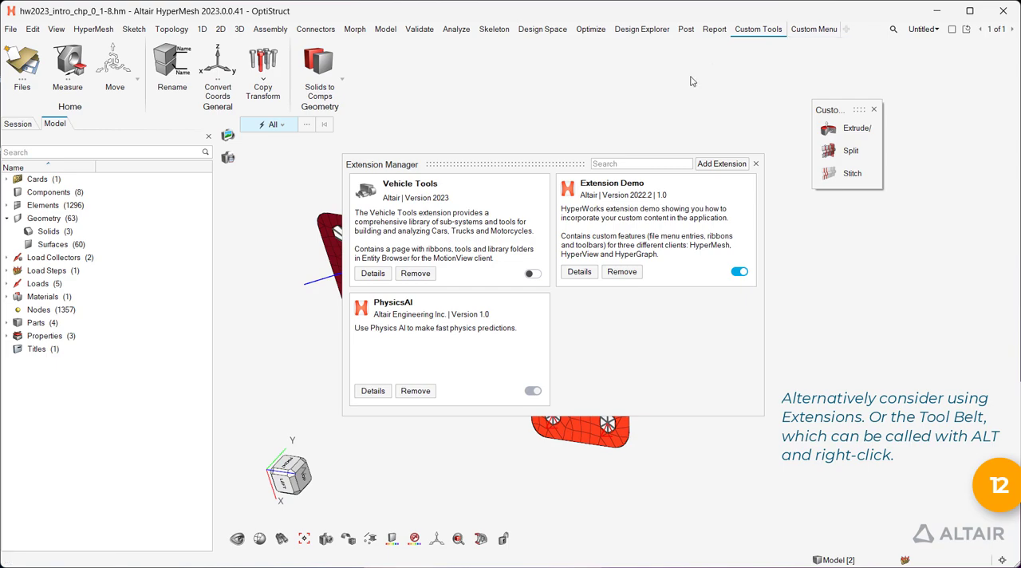
left_click(714, 29)
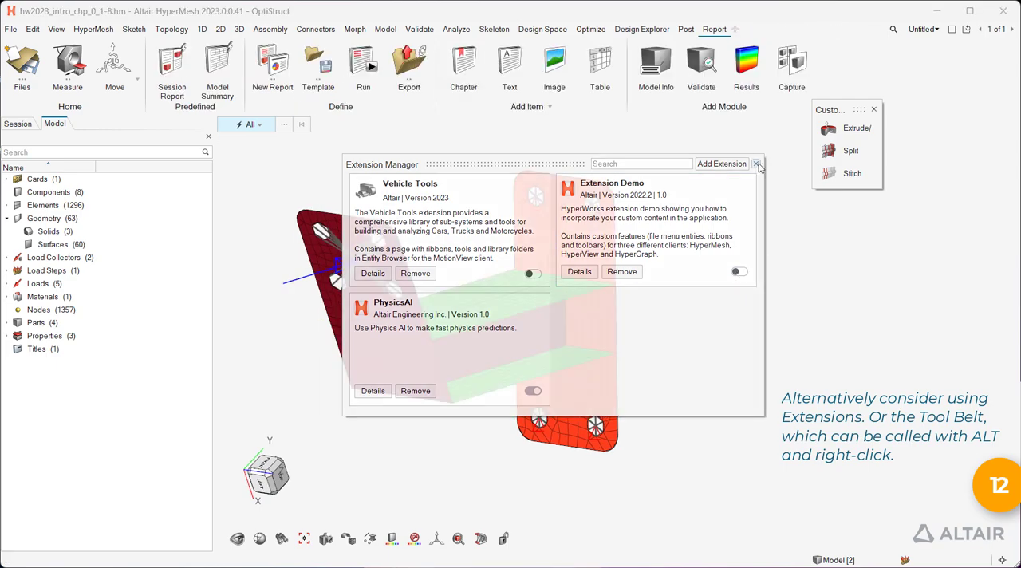